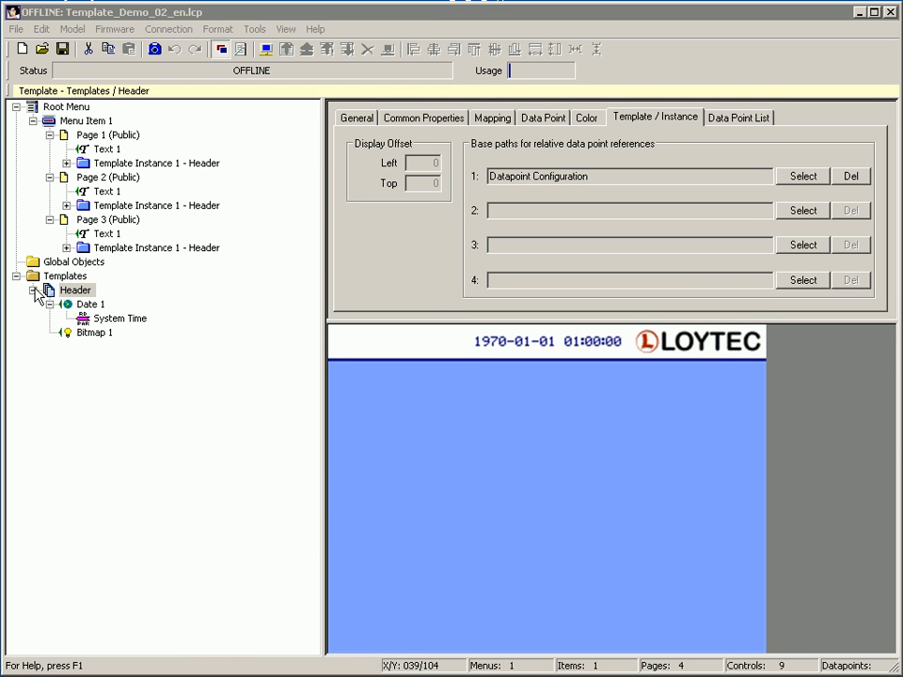
mouse_move(38, 296)
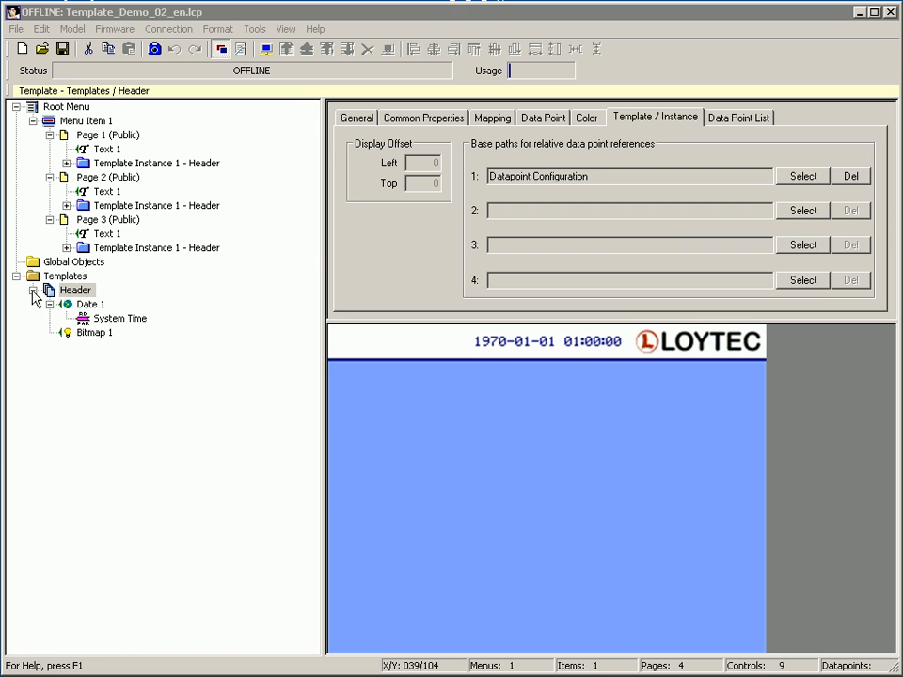
Collapse the Header template and add a new Template 1 from the Templates folder's menu
left_click(35, 290)
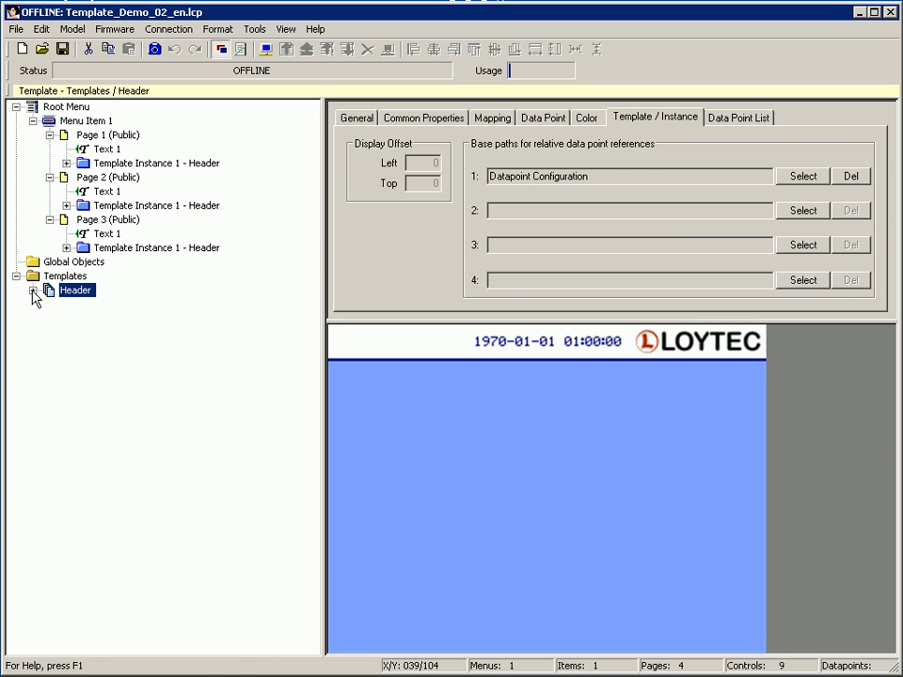
left_click(64, 276)
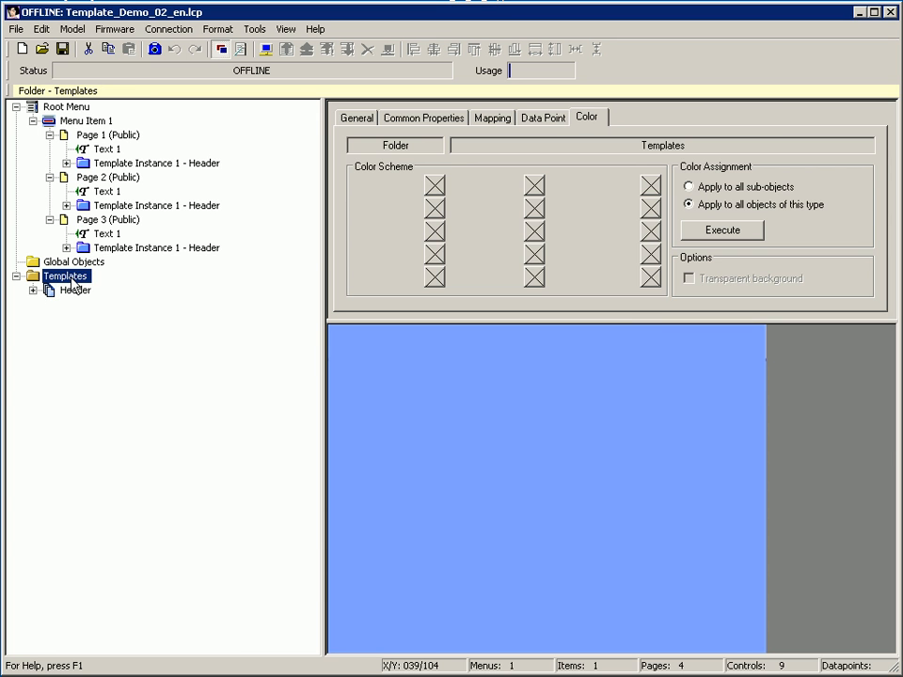
right_click(65, 275)
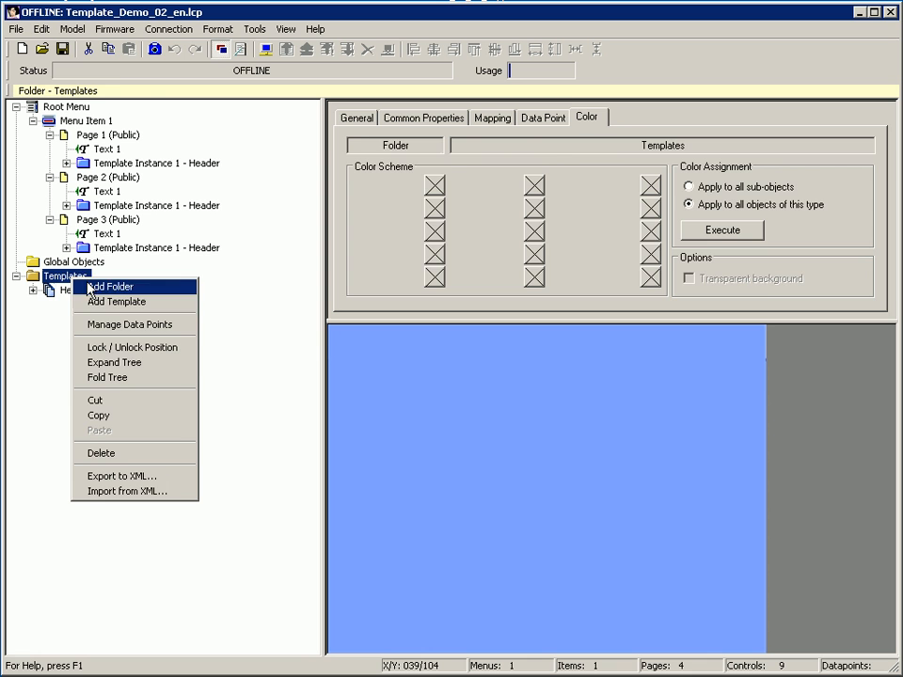
left_click(116, 301)
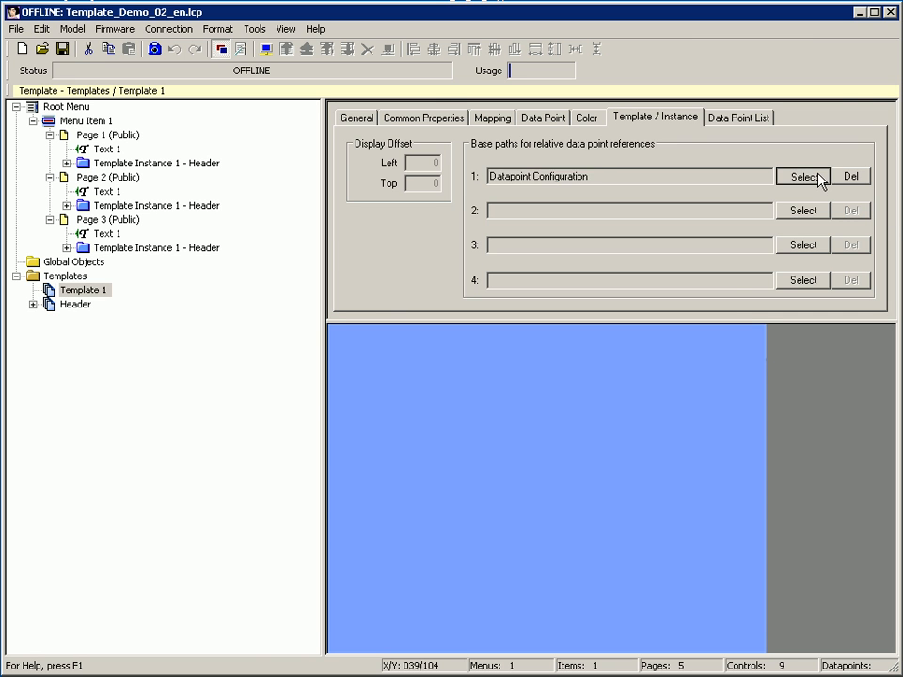
Browse the Room1–Room3 folders and set base path 1 to L-Vis/Local NVs/Room1
left_click(799, 176)
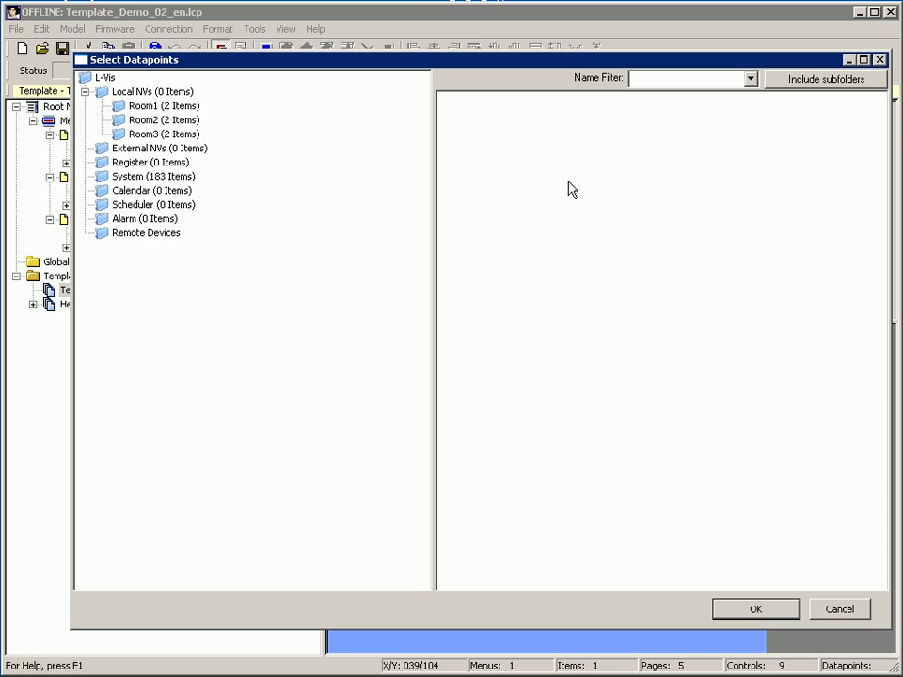
left_click(146, 105)
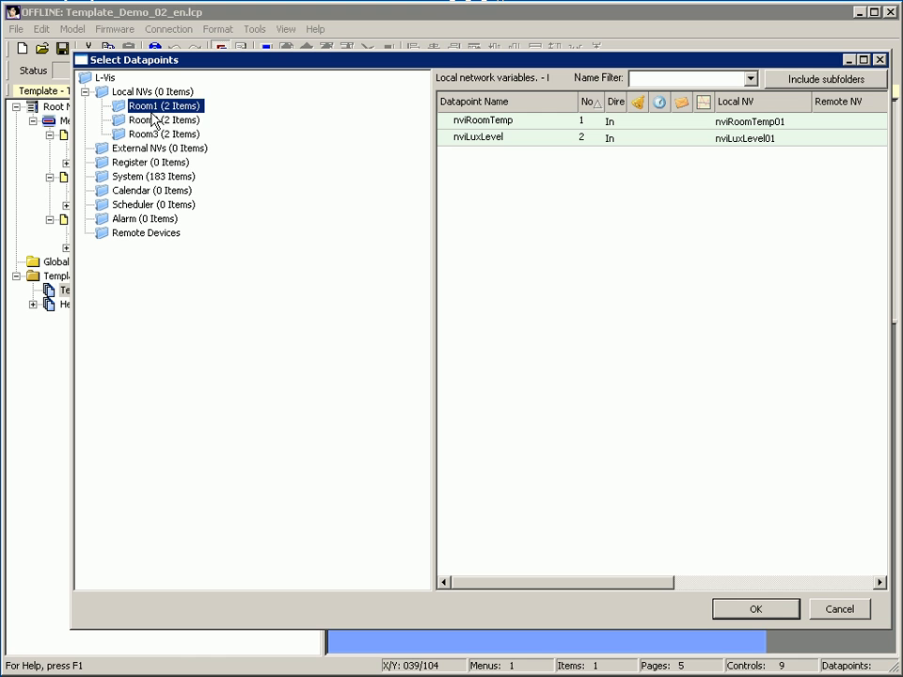
left_click(160, 133)
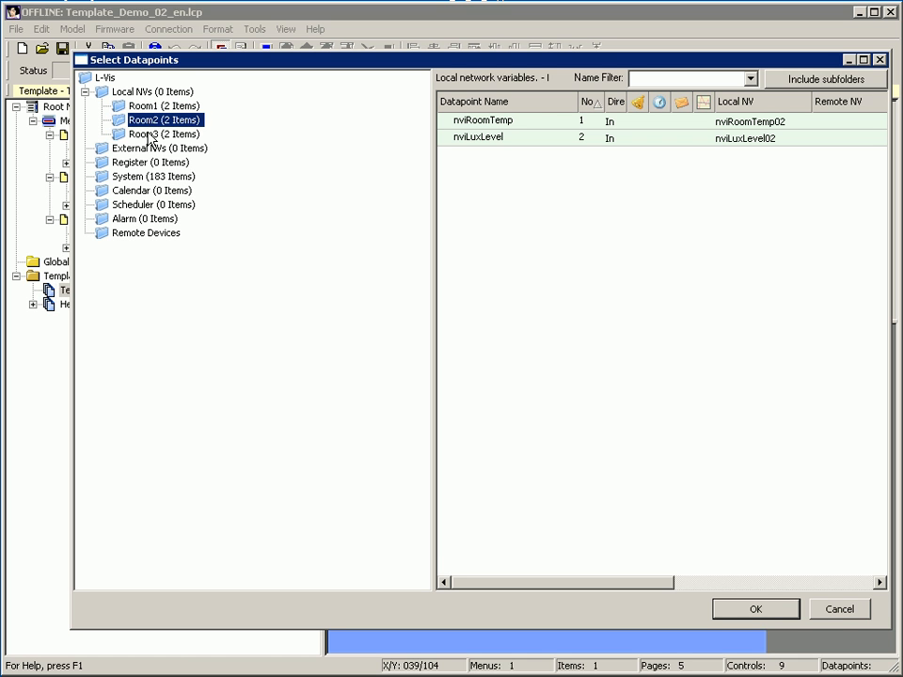
left_click(160, 134)
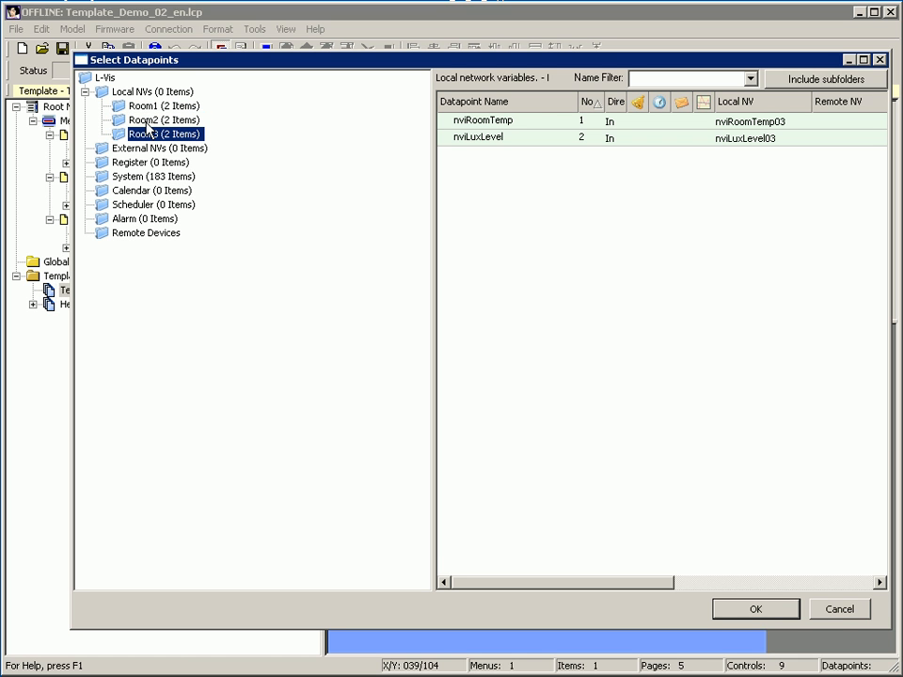
left_click(141, 120)
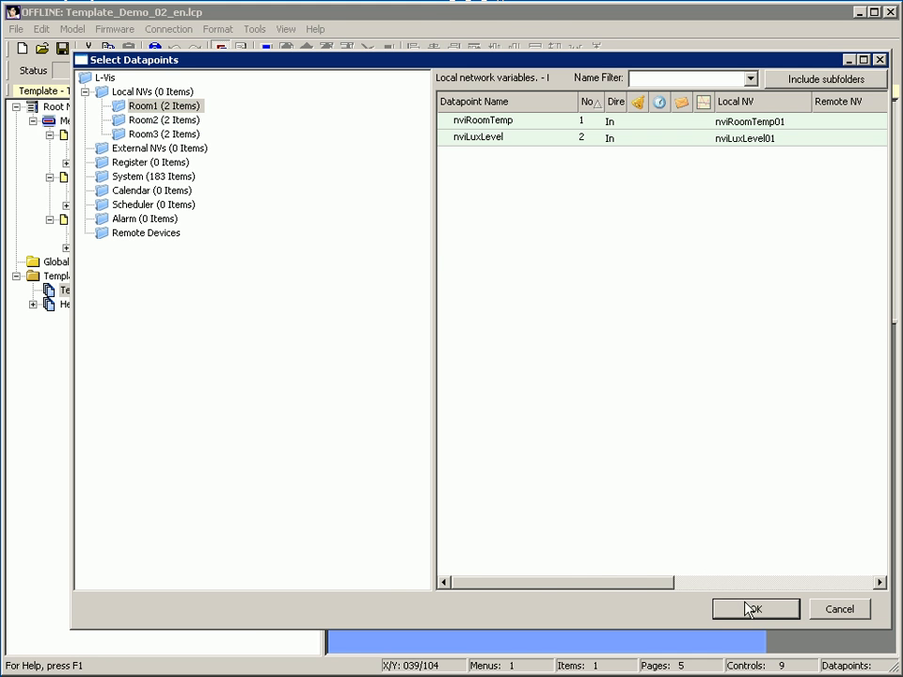
left_click(751, 609)
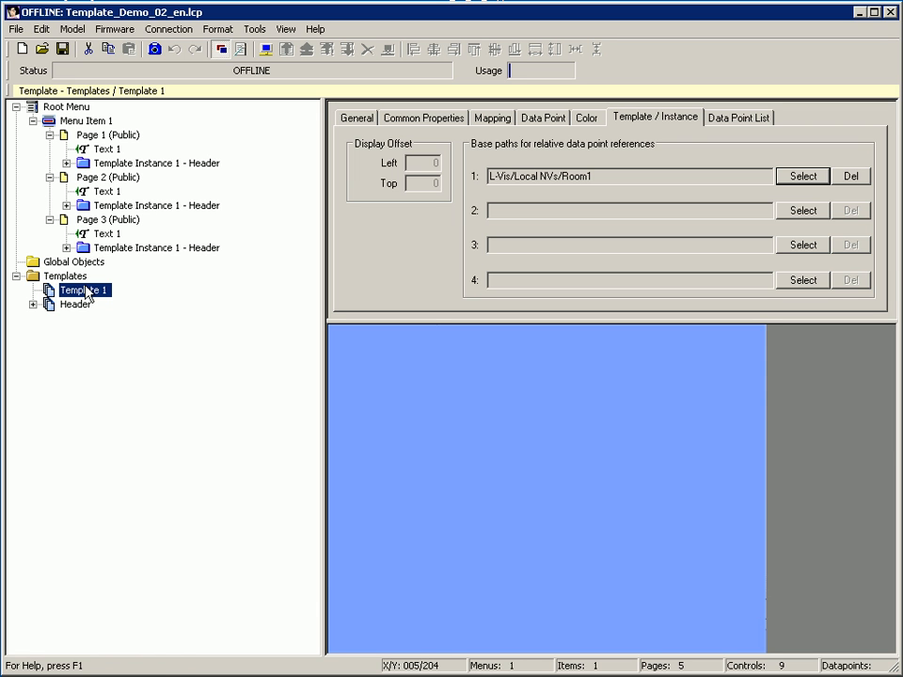
Add Drawing 1, a rounded rectangle enlarged to fill most of the page
right_click(83, 290)
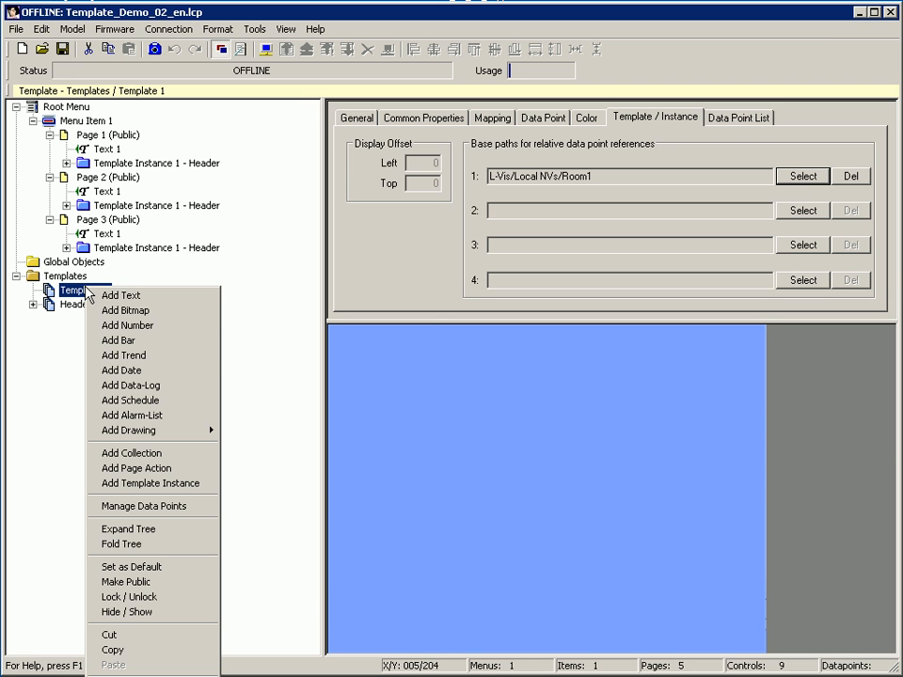
mouse_move(137, 416)
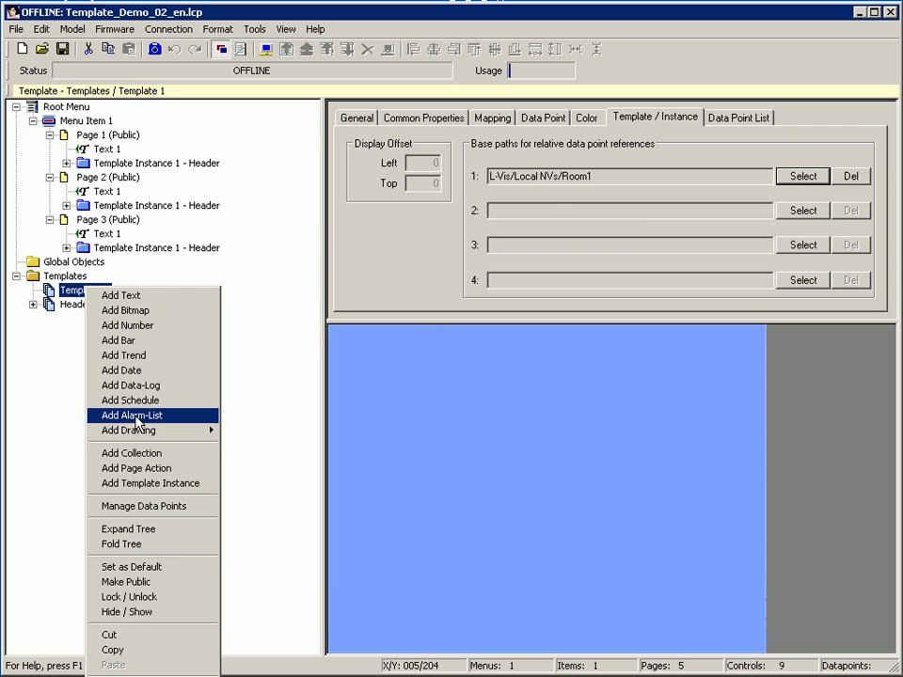
mouse_move(127, 429)
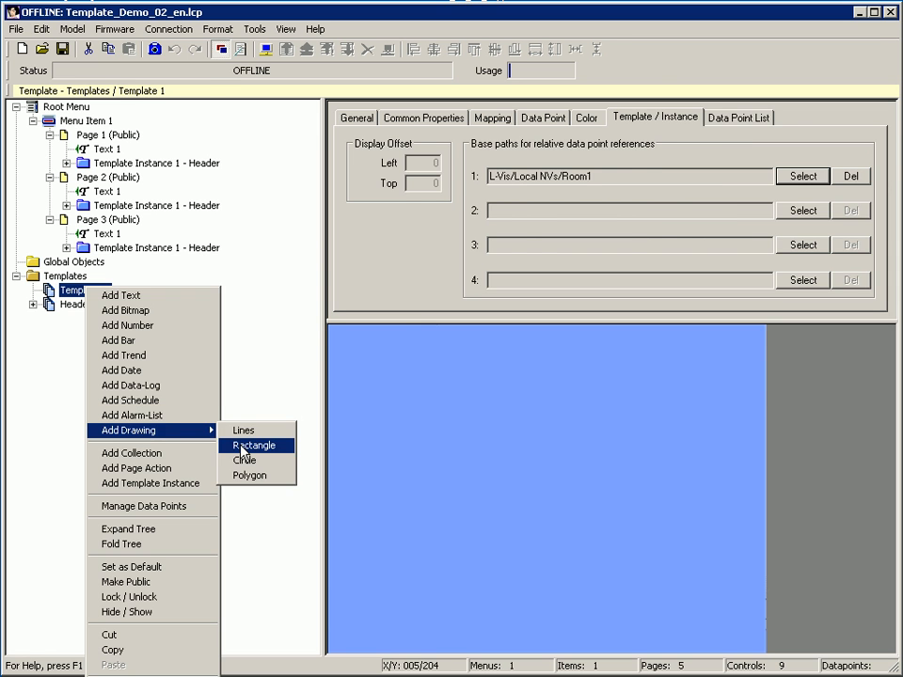
left_click(254, 445)
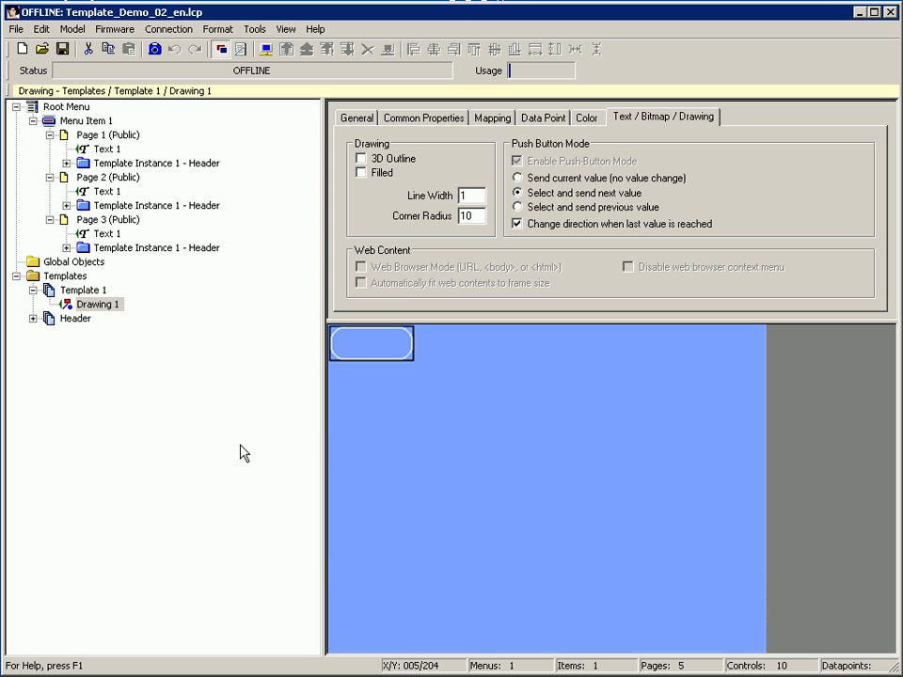
mouse_move(401, 357)
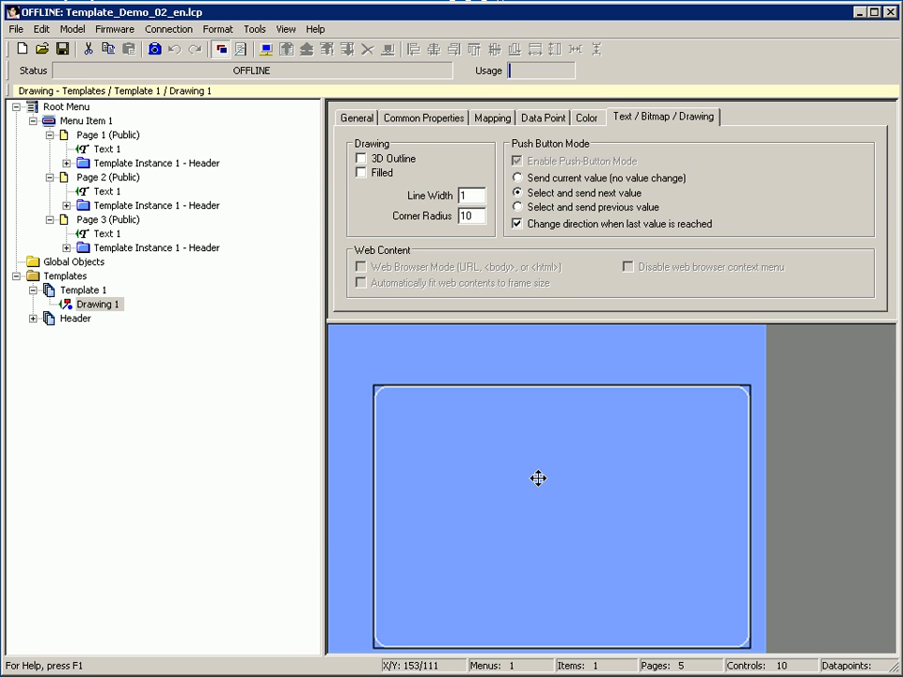
left_click(608, 117)
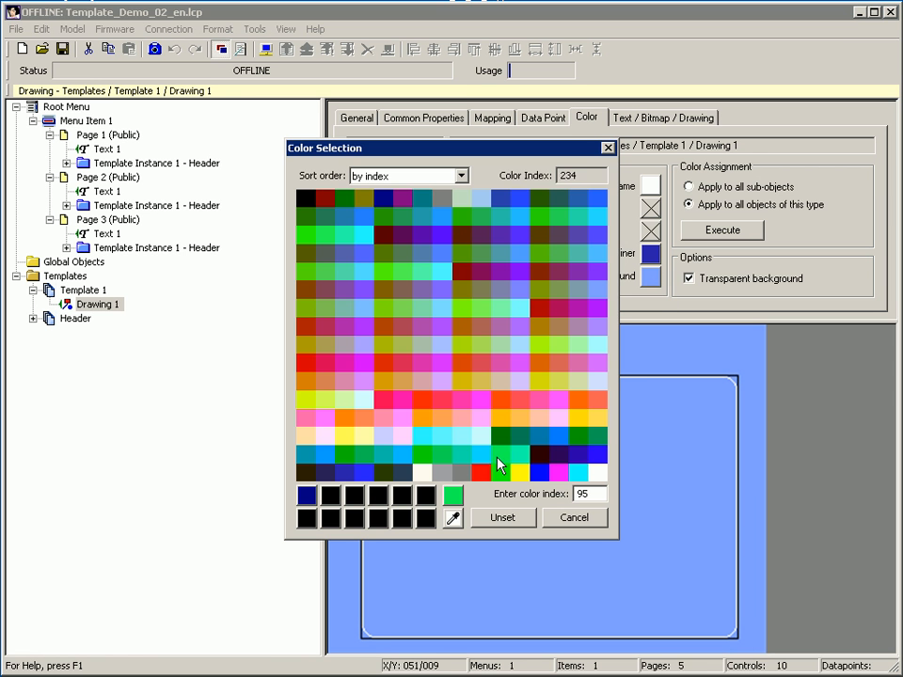
Set Drawing 1's background colour to grey and make it non-transparent
left_click(574, 517)
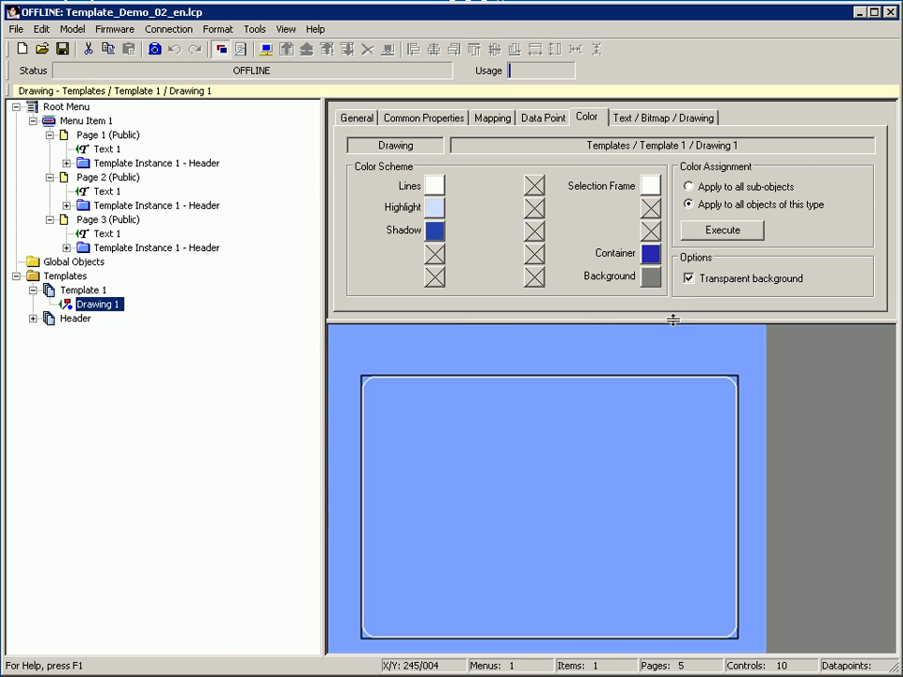
left_click(688, 277)
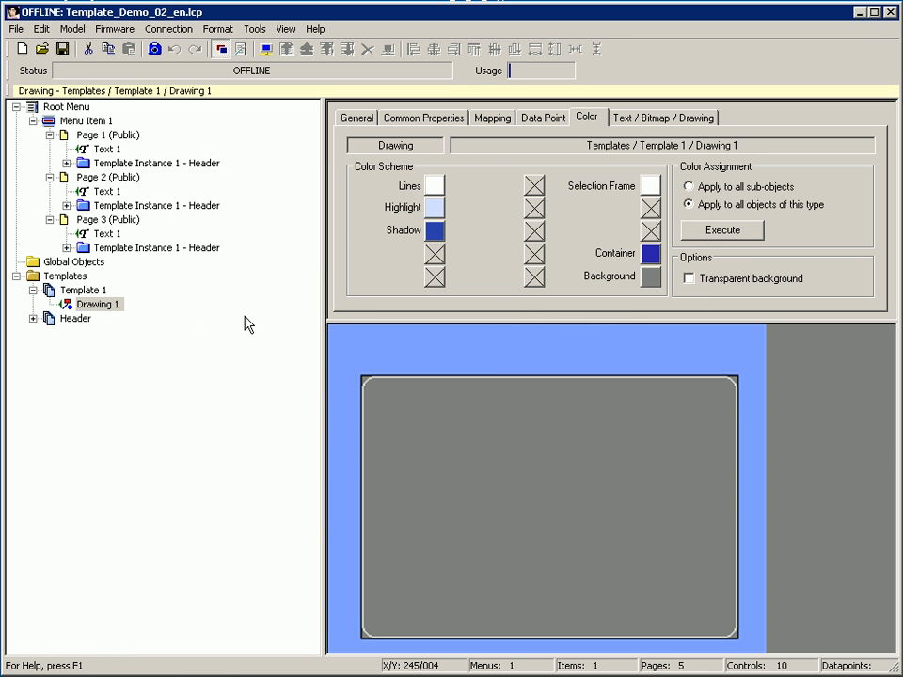
right_click(83, 289)
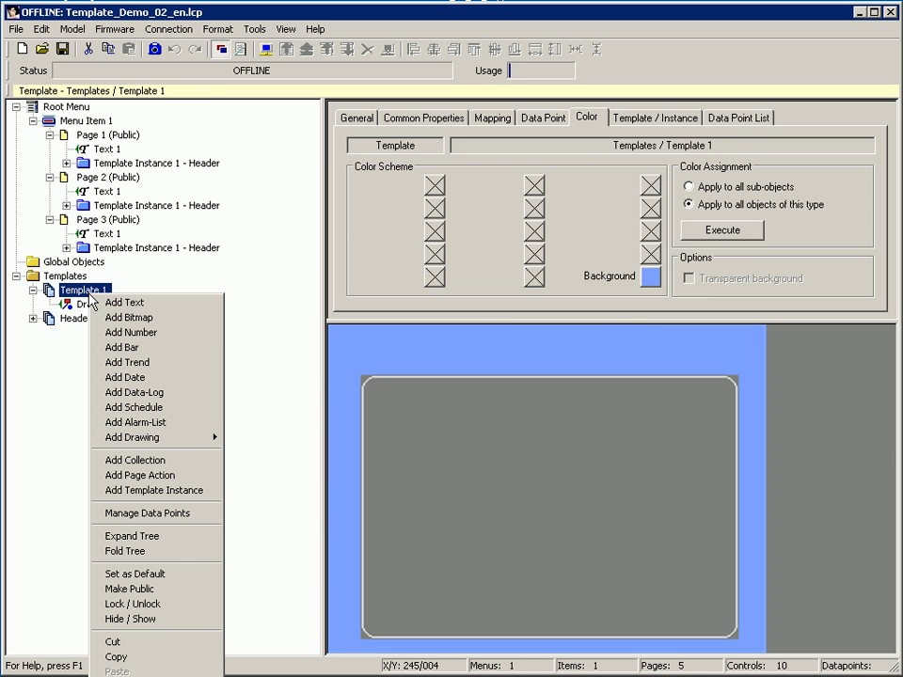
Add Number 1 to Template 1 with the text 'Room Temperature%5.1f'
left_click(130, 332)
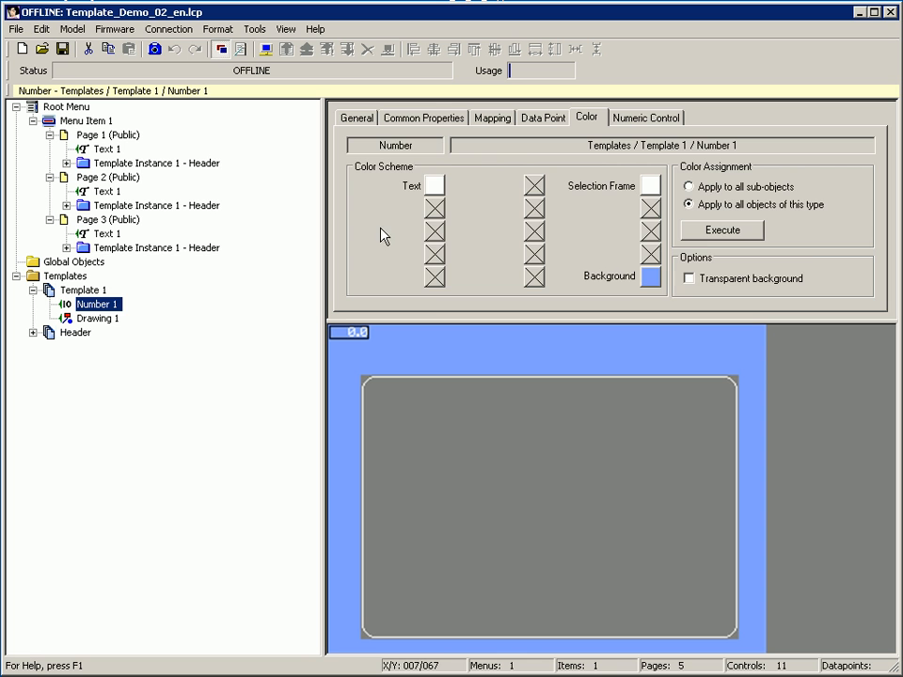
left_click(423, 117)
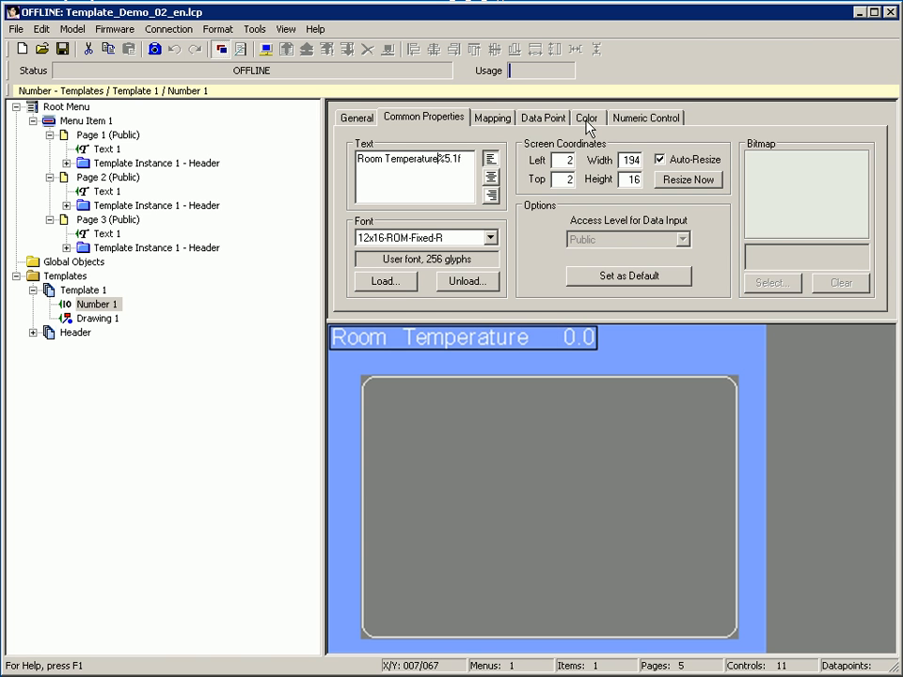
left_click(579, 116)
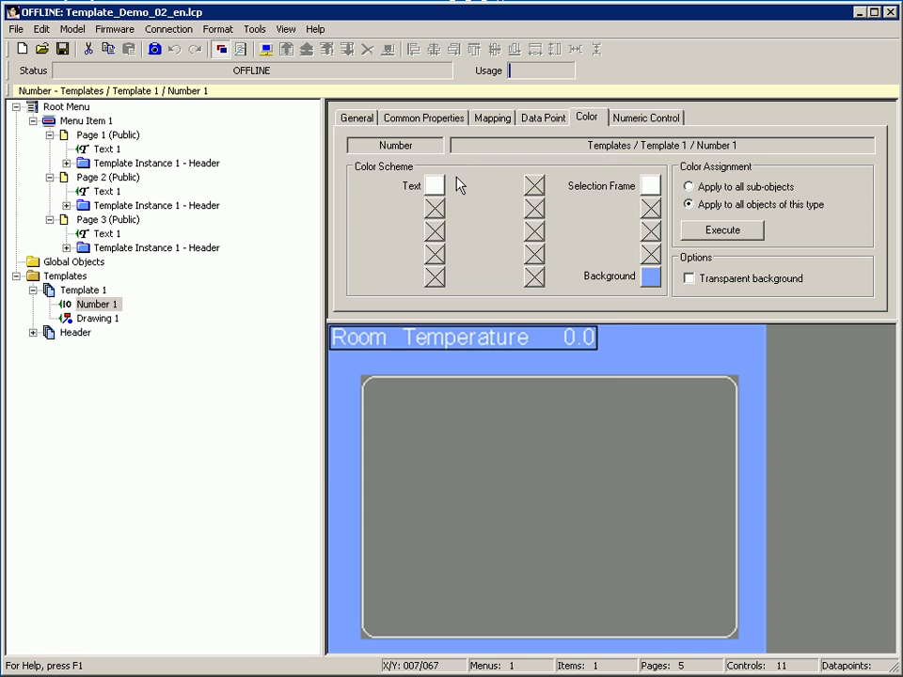
Give Number 1 dark blue text and a transparent background
left_click(437, 185)
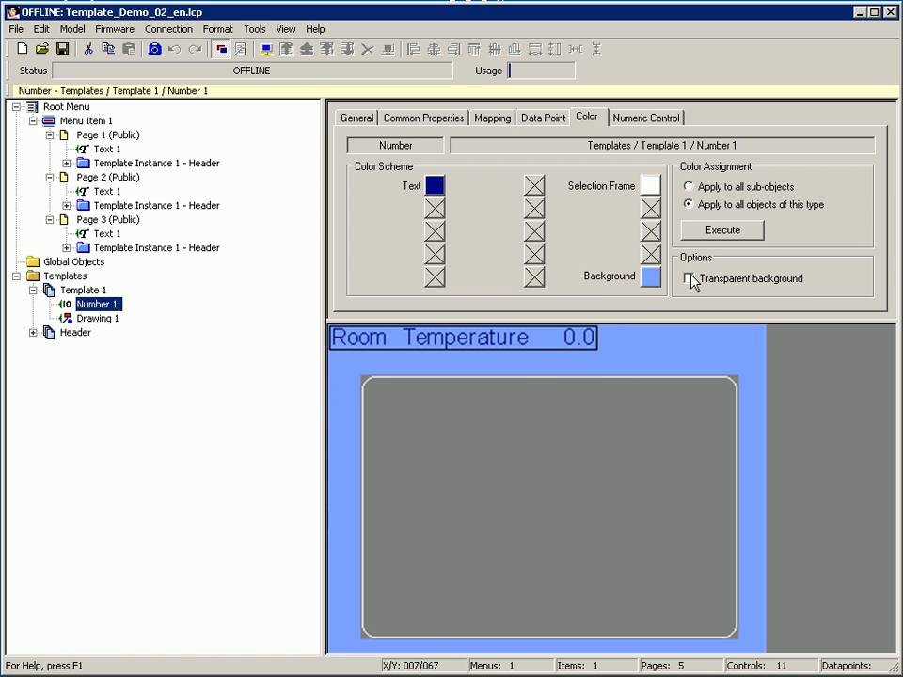
left_click(690, 278)
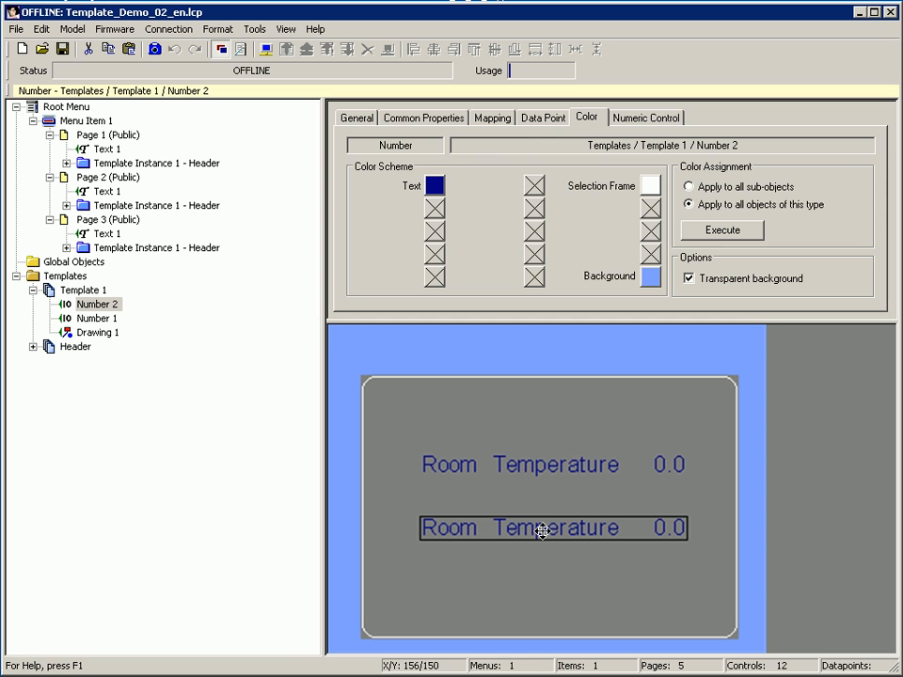
Relabel the duplicated Number 2 below it as 'Lux Level'
left_click(423, 118)
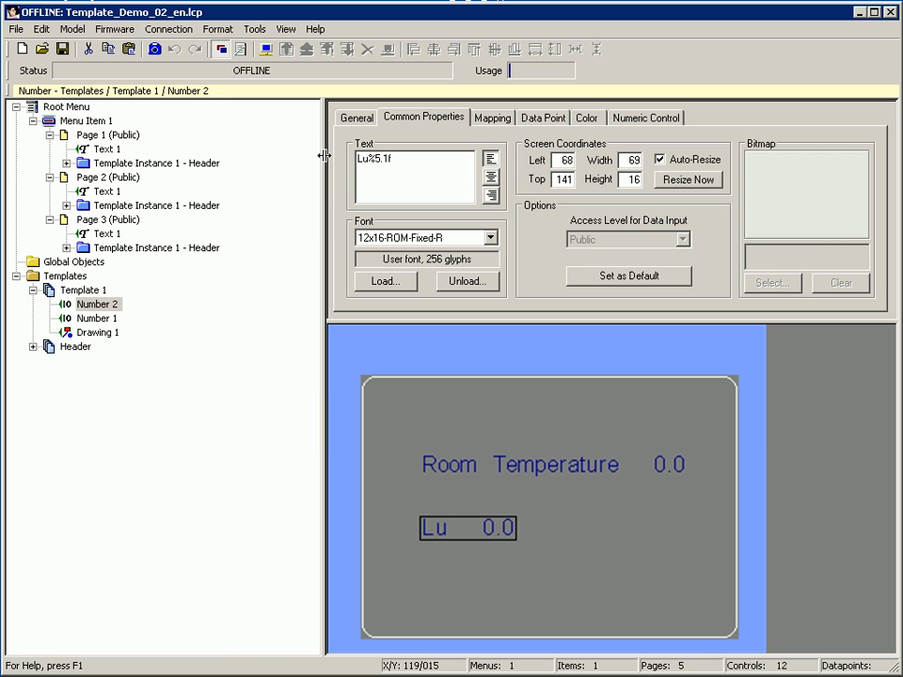
type("Lux Level")
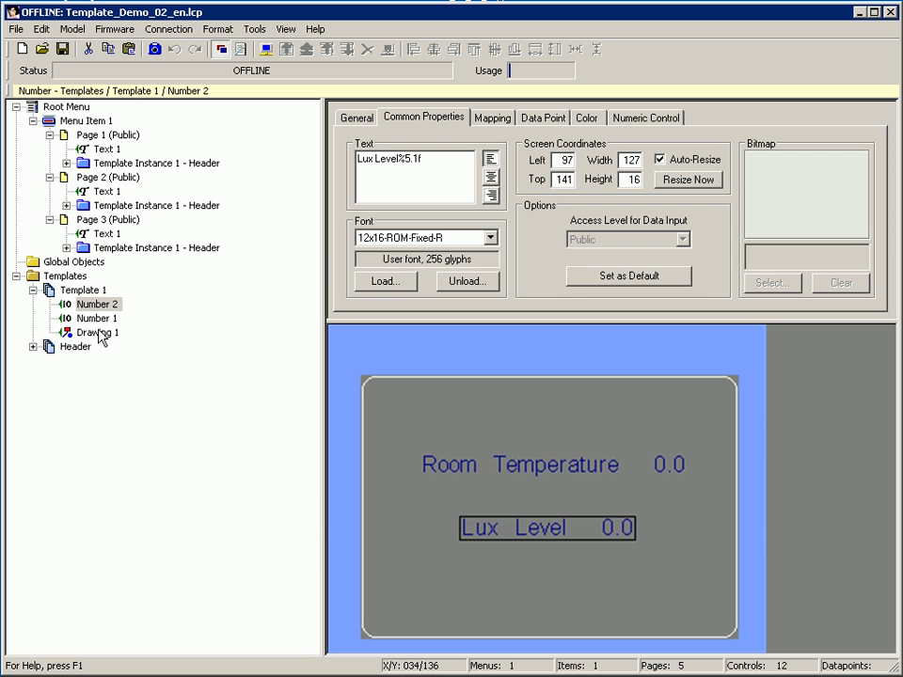
Add the Room1 datapoint nviRoomTemp to the Room Temperature number control
left_click(94, 318)
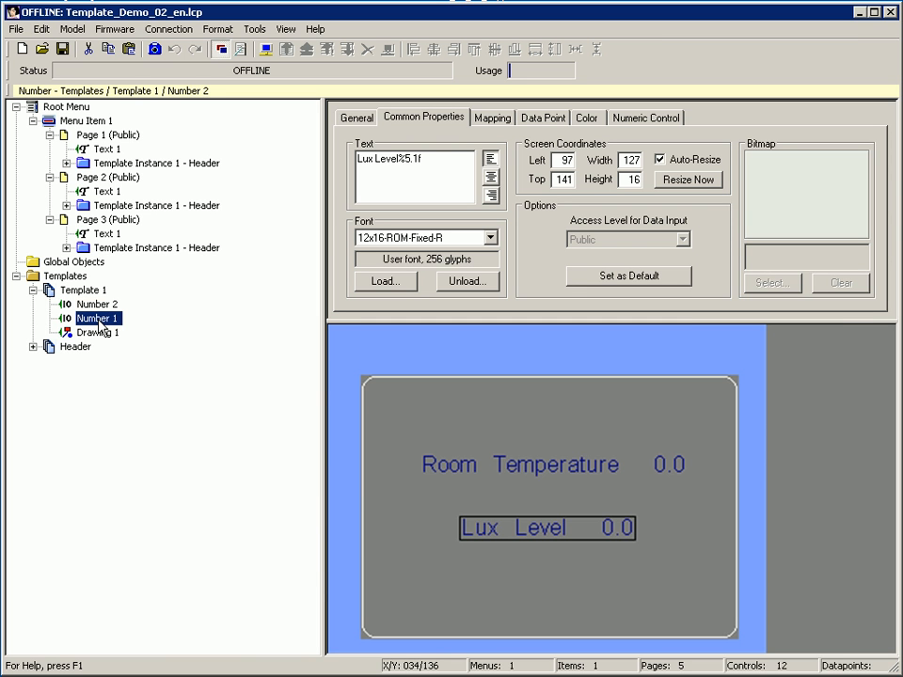
right_click(96, 318)
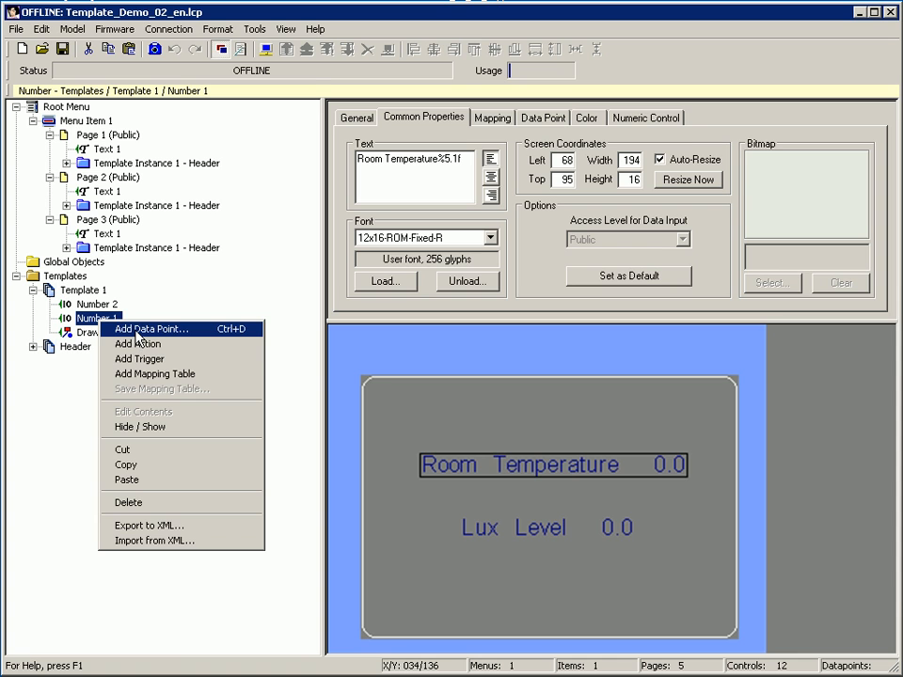
left_click(154, 328)
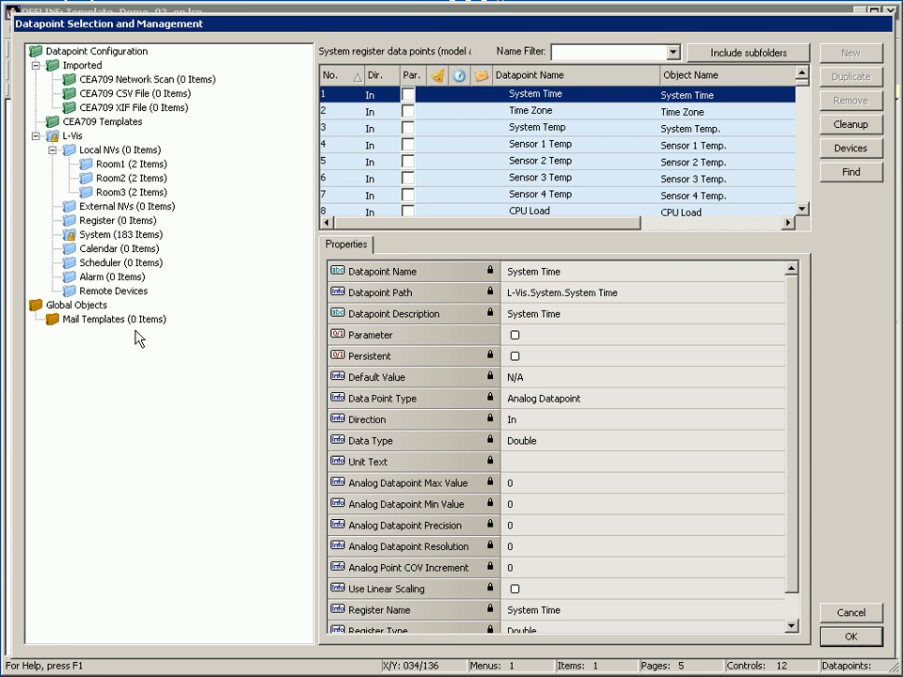
mouse_move(141, 179)
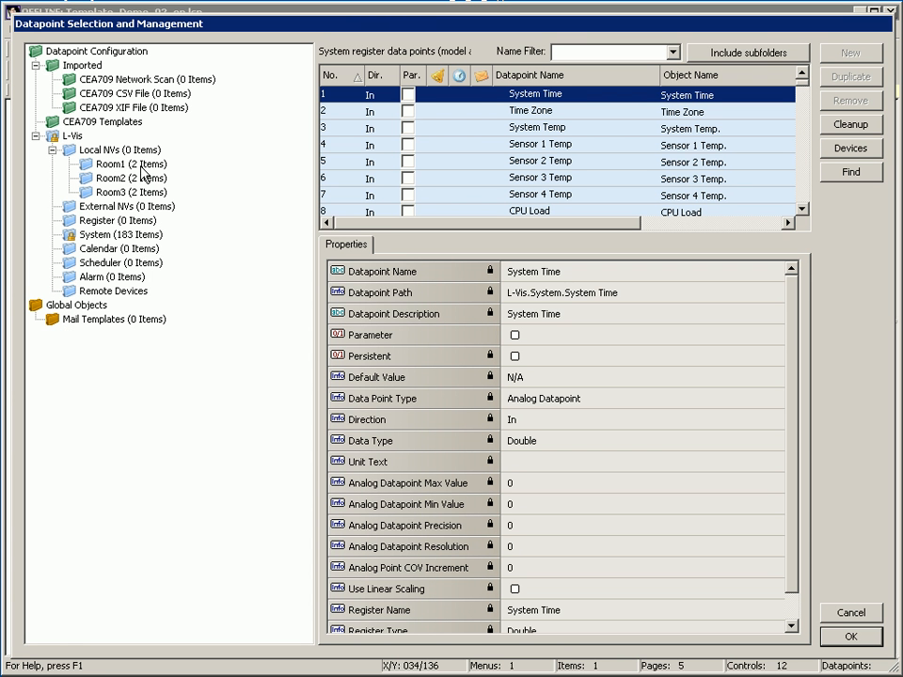
left_click(116, 164)
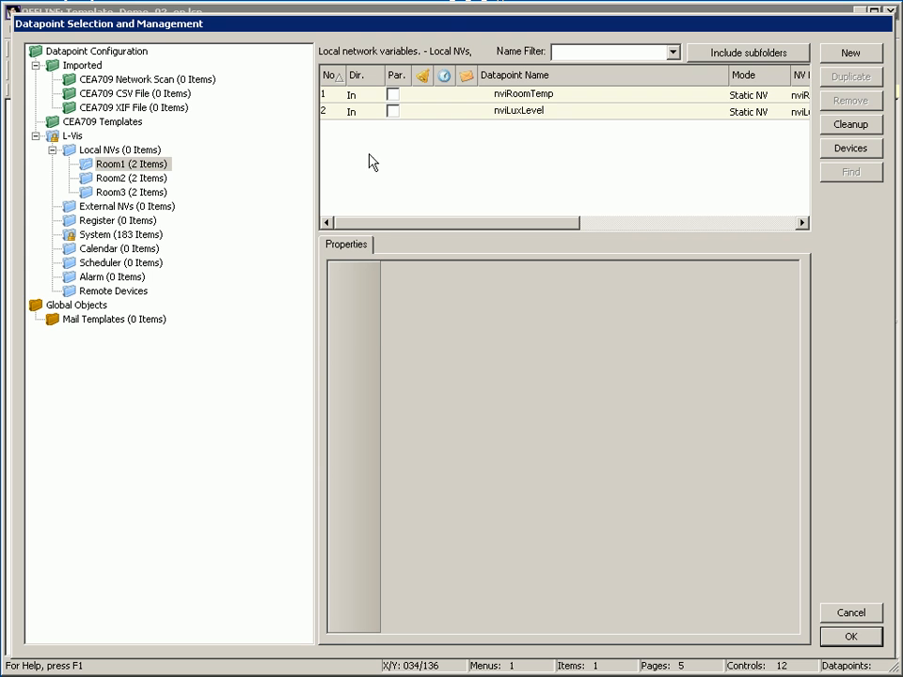
left_click(534, 93)
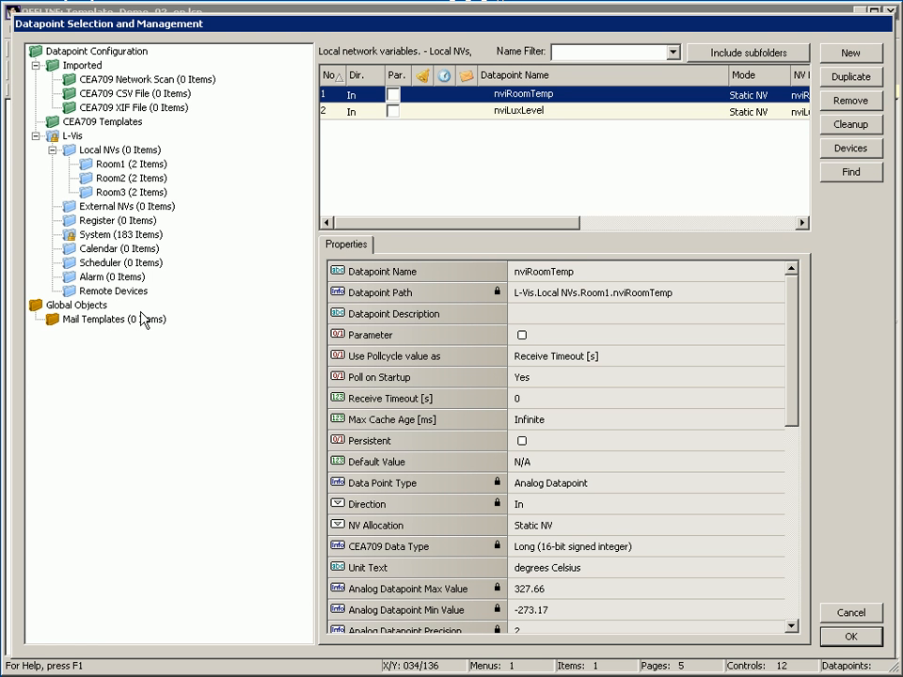
left_click(117, 164)
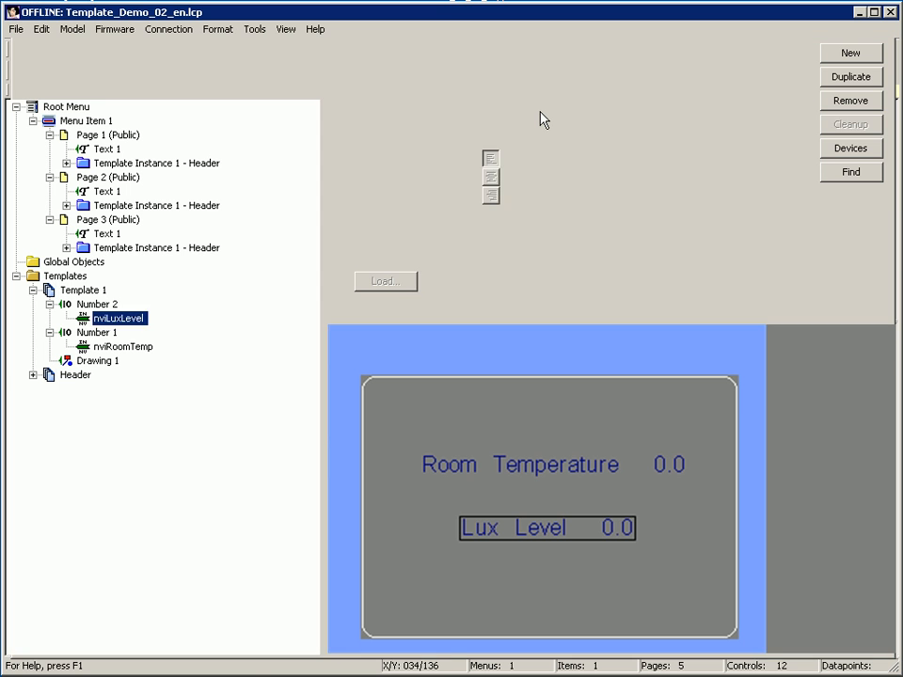
Place Template 1 instances on Pages 1, 2 and 3, then select the Page 3 instance
double_click(119, 318)
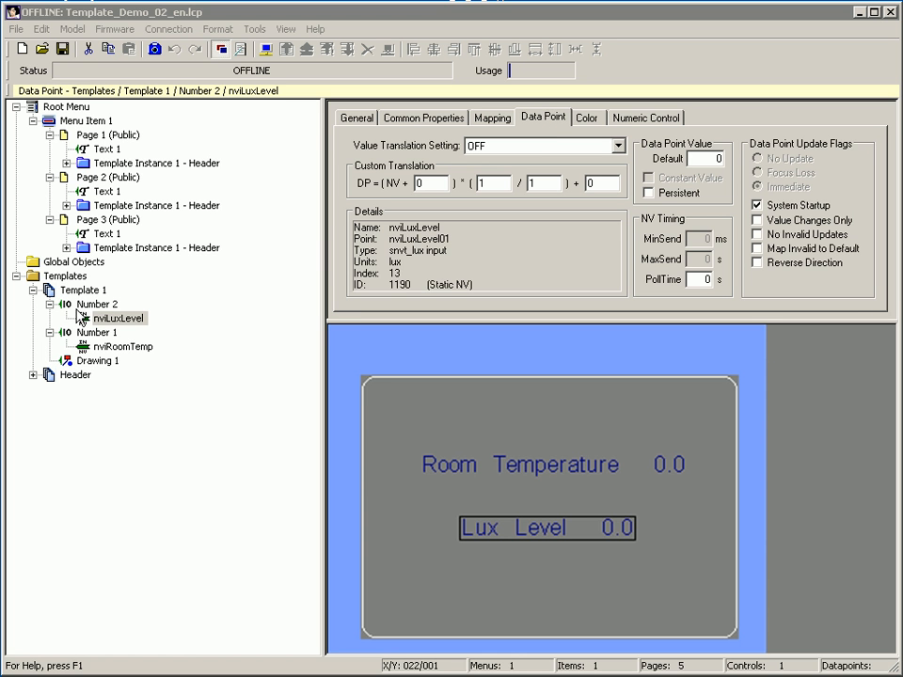
mouse_move(89, 315)
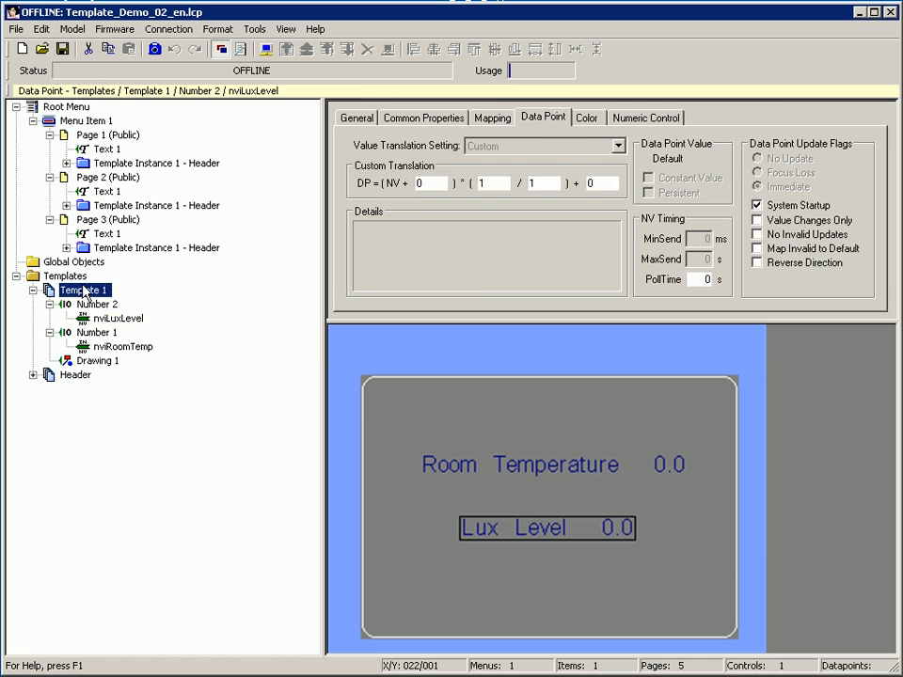
left_click(107, 134)
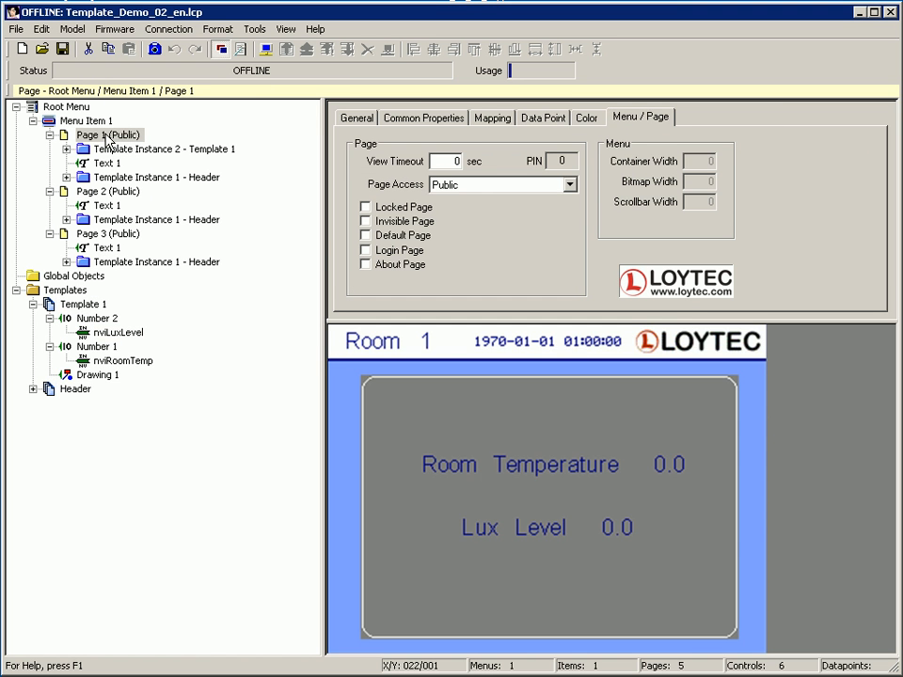
left_click(80, 303)
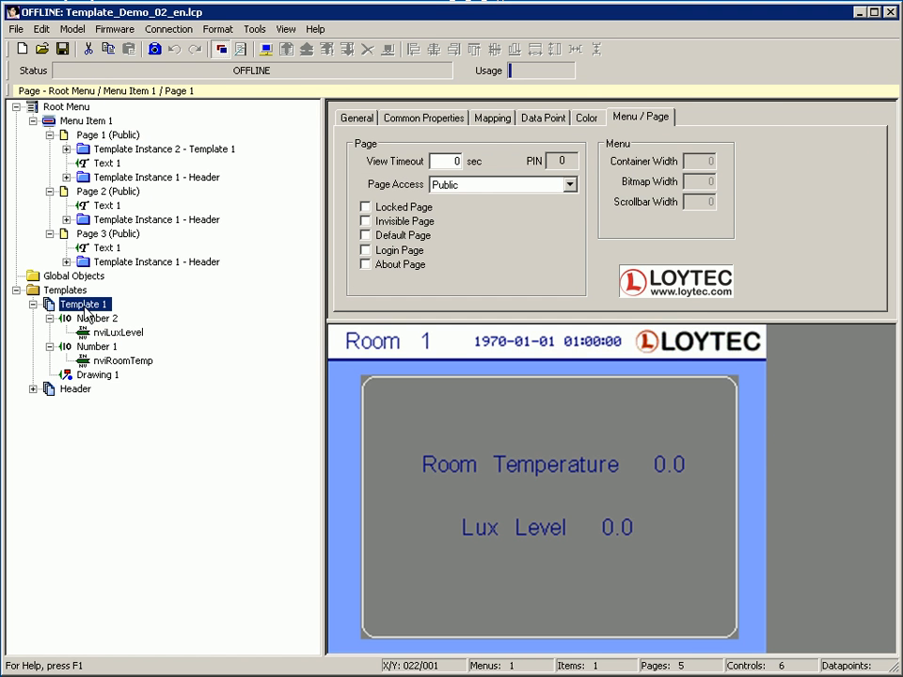
left_click(106, 191)
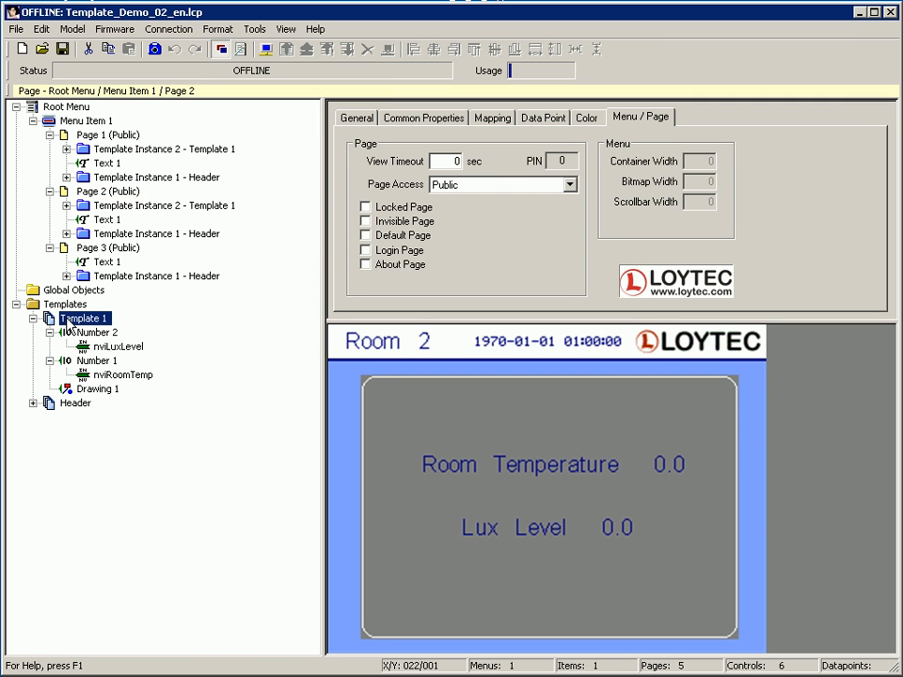
left_click(107, 247)
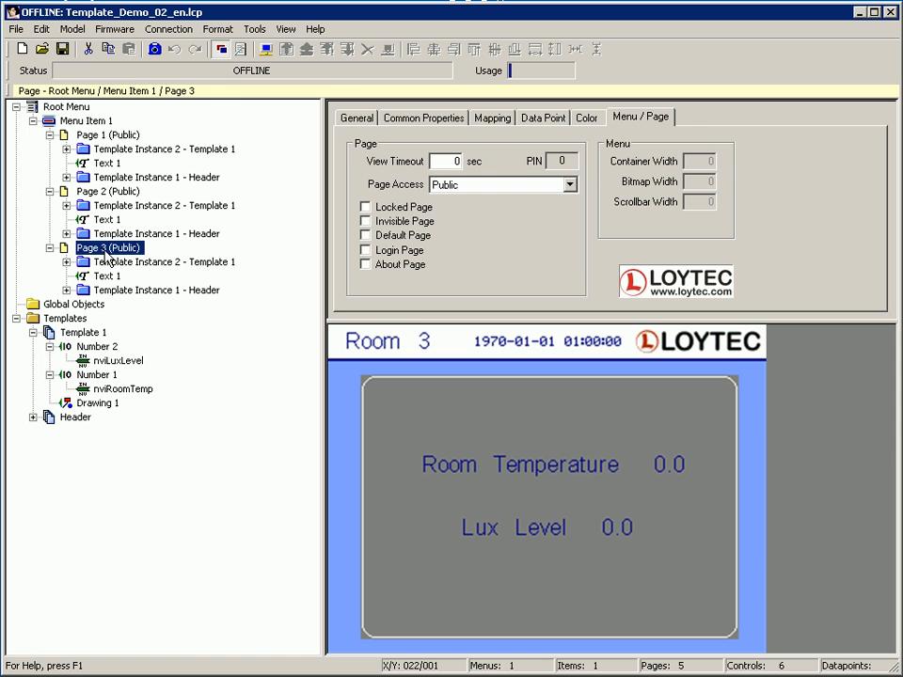
left_click(165, 262)
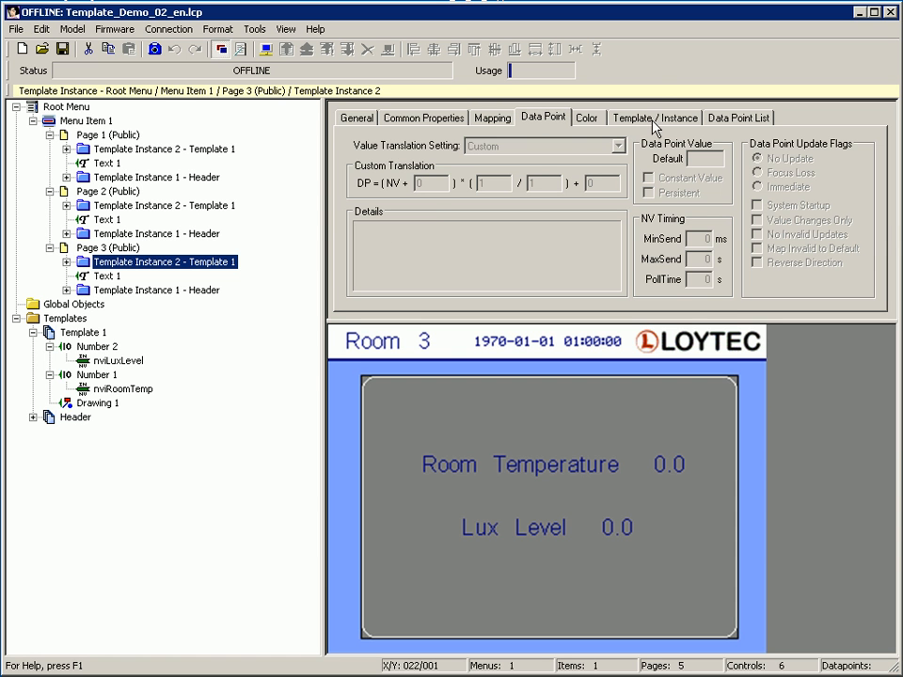
Change the Page 3 instance's base path 1 to L-Vis/Local NVs/Room3
left_click(655, 117)
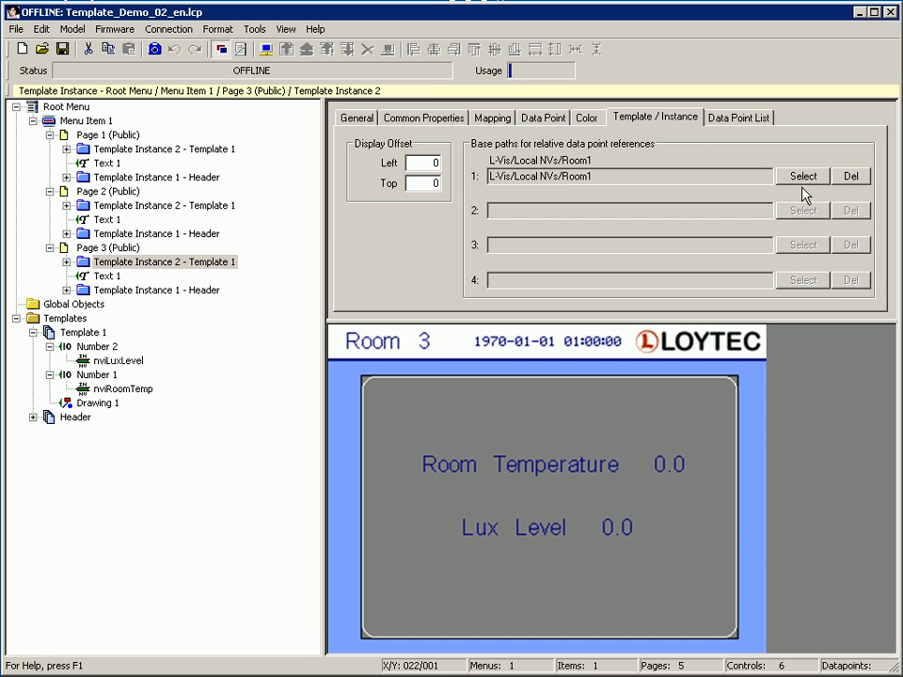
left_click(802, 176)
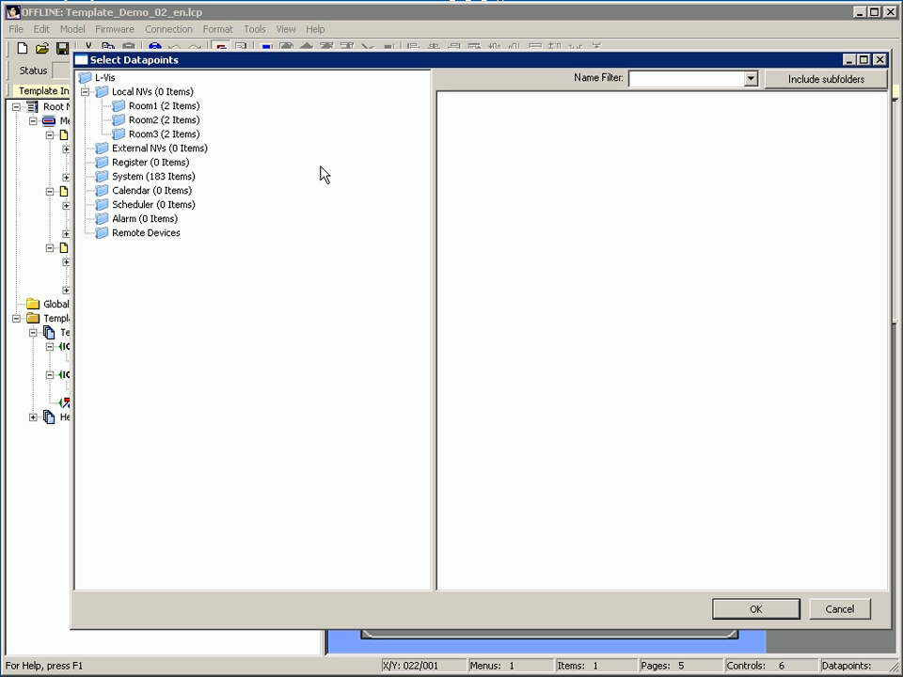
left_click(162, 134)
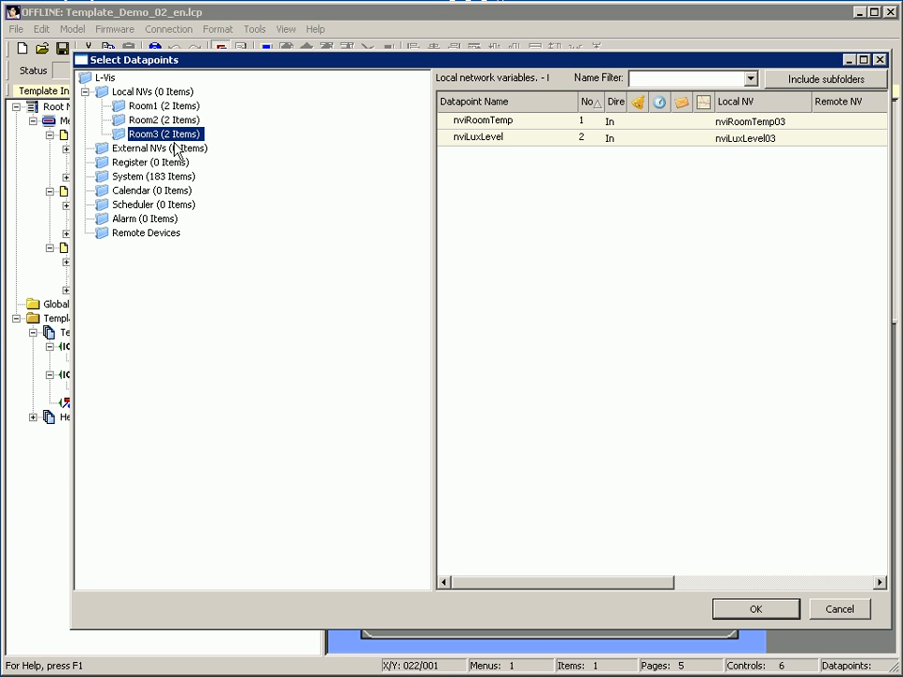
left_click(757, 608)
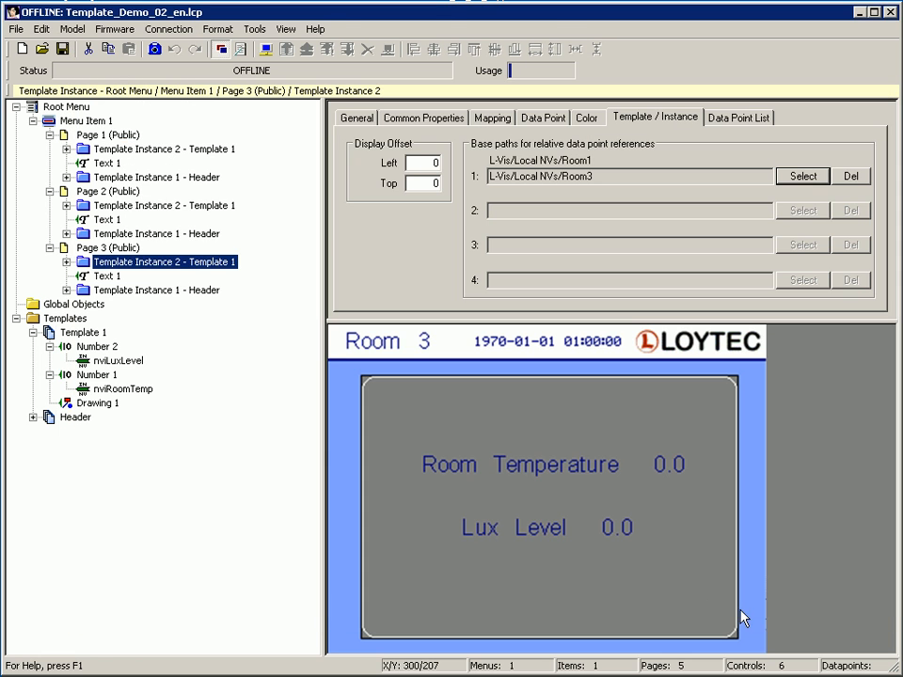
left_click(165, 205)
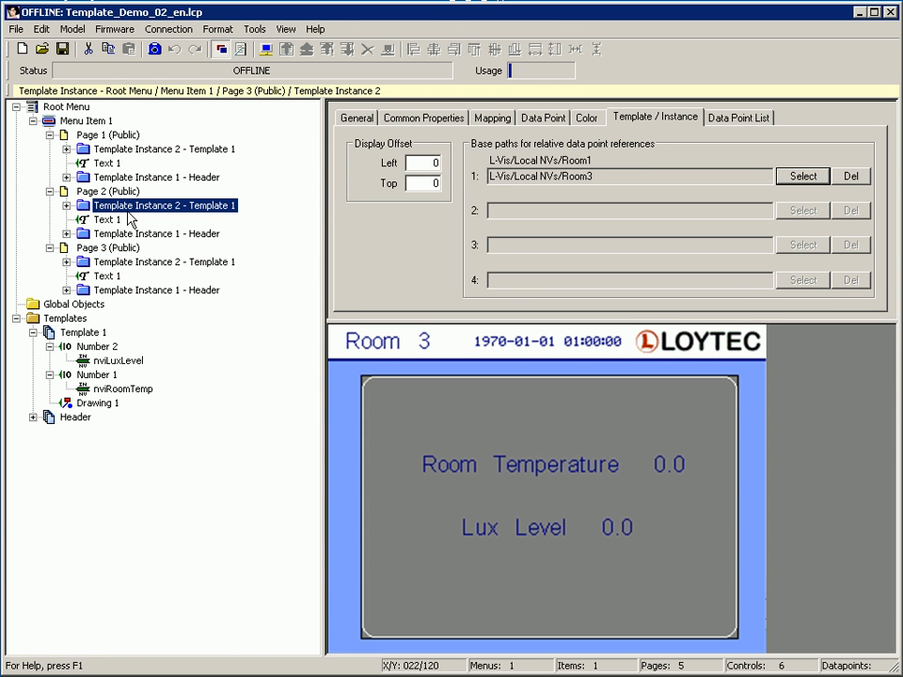
Set Page 2's Template Instance 2 base path to Local NVs/Room2, then verify Page 1 stays on Room1
left_click(165, 205)
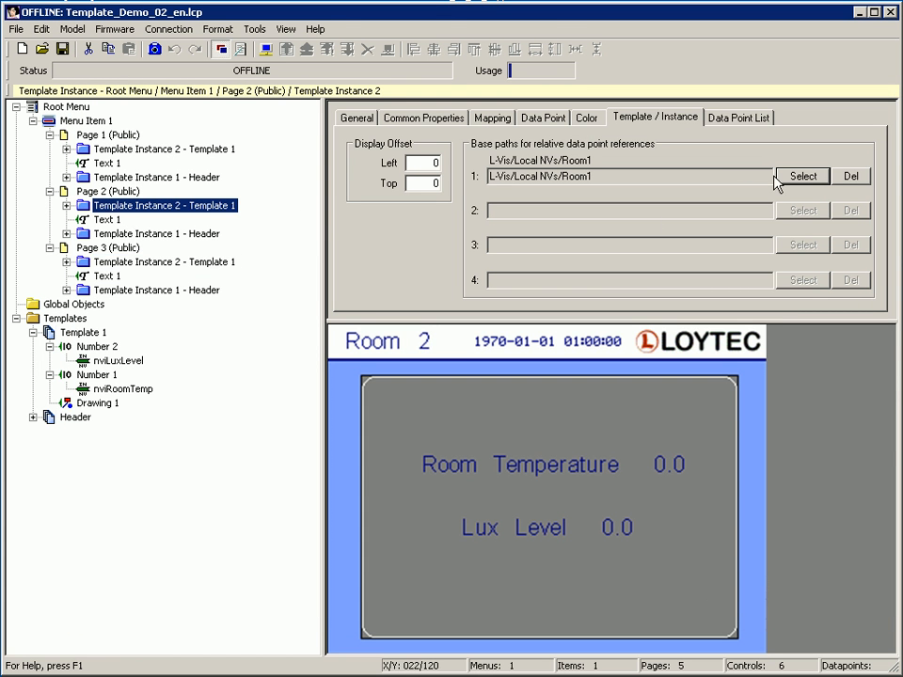
left_click(803, 175)
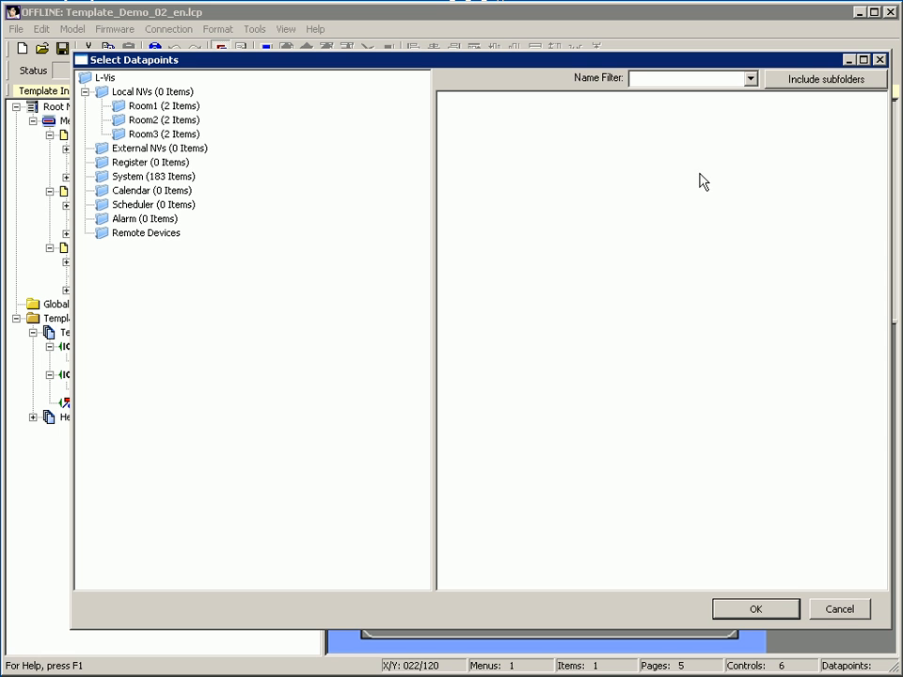
left_click(146, 121)
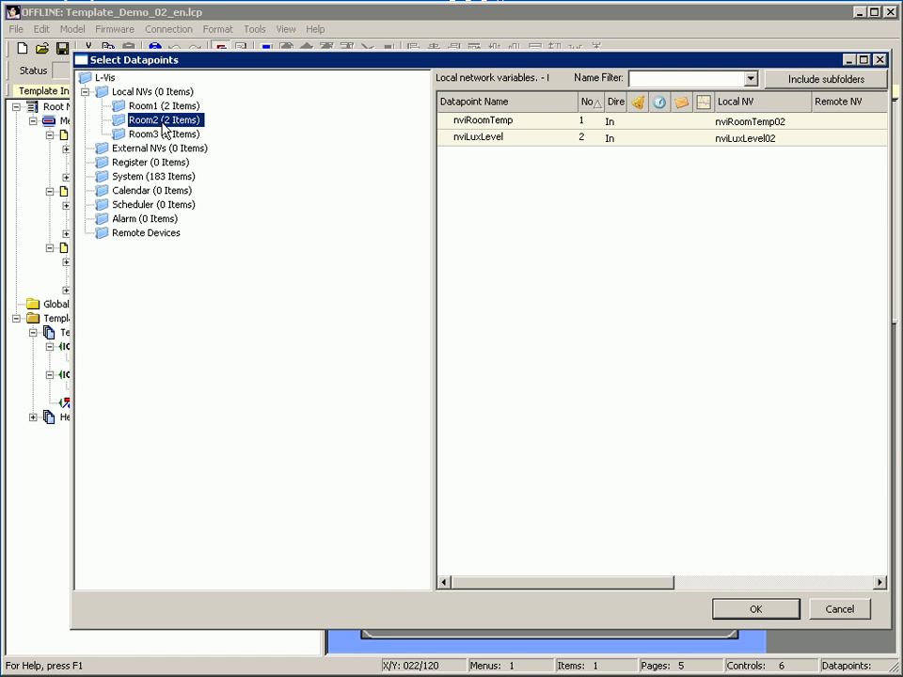
left_click(758, 608)
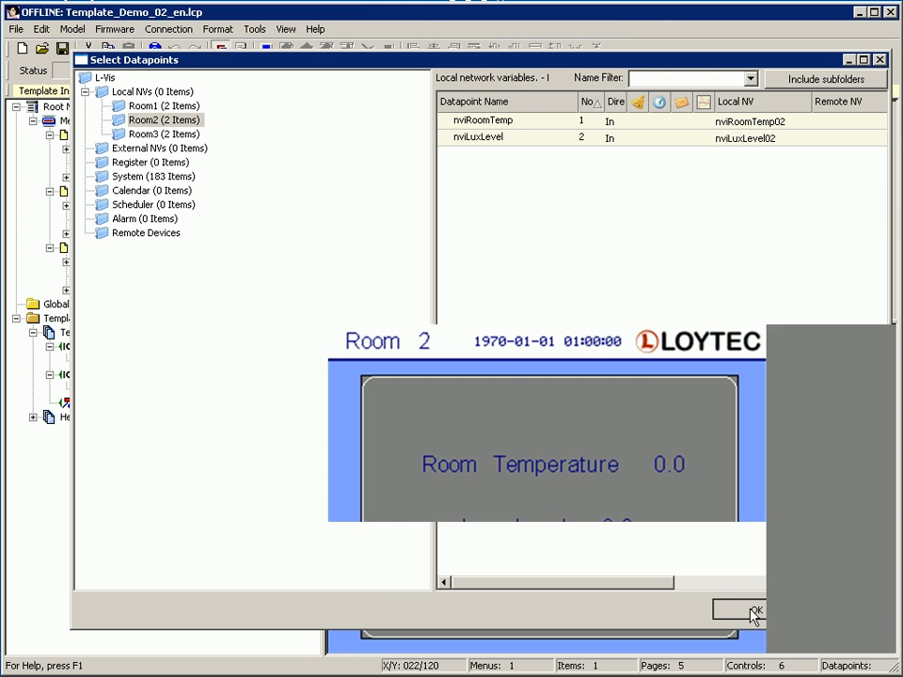
left_click(755, 612)
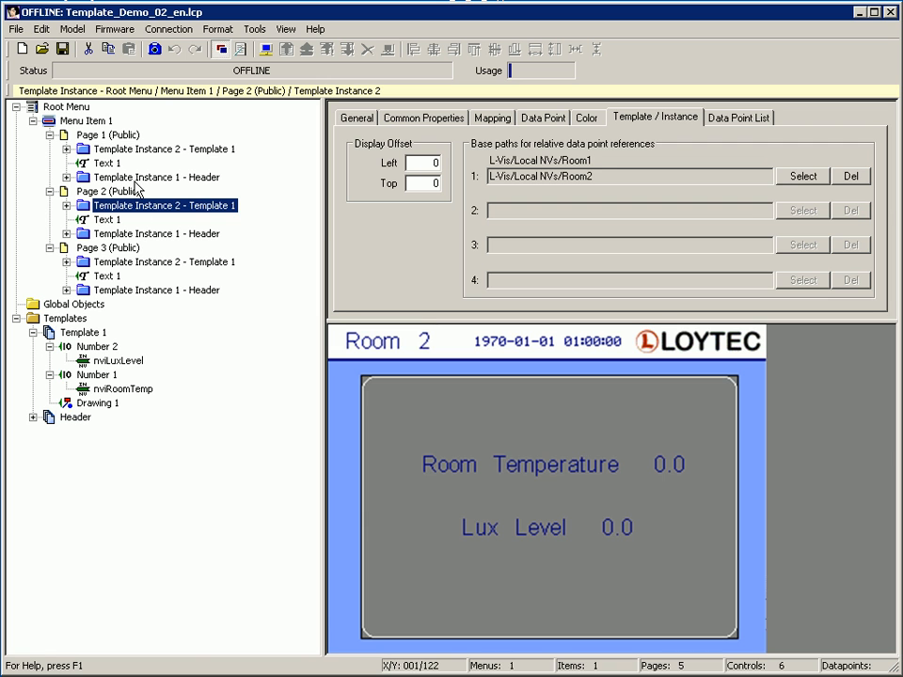
left_click(158, 149)
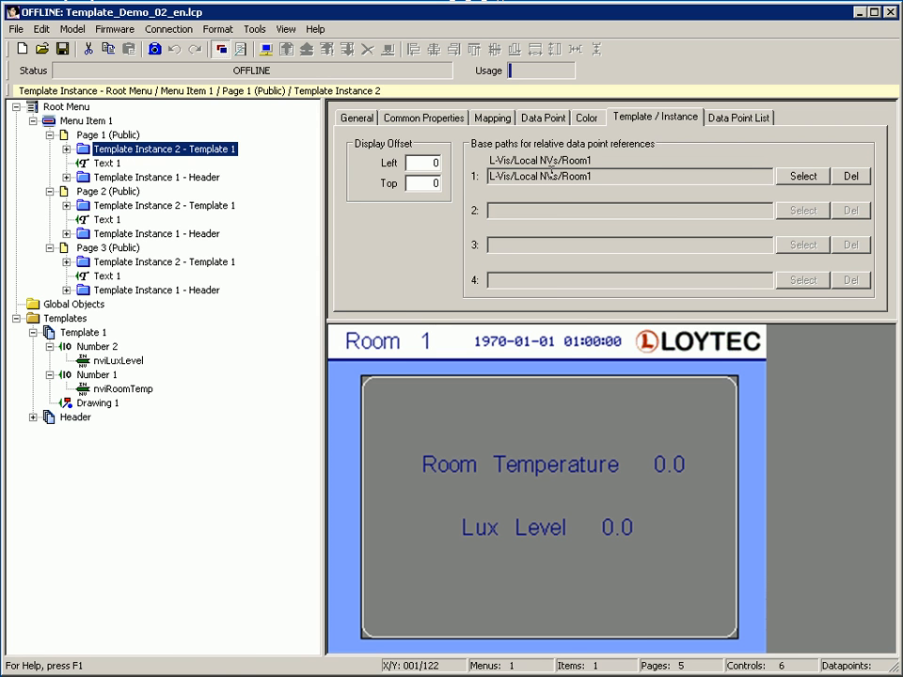